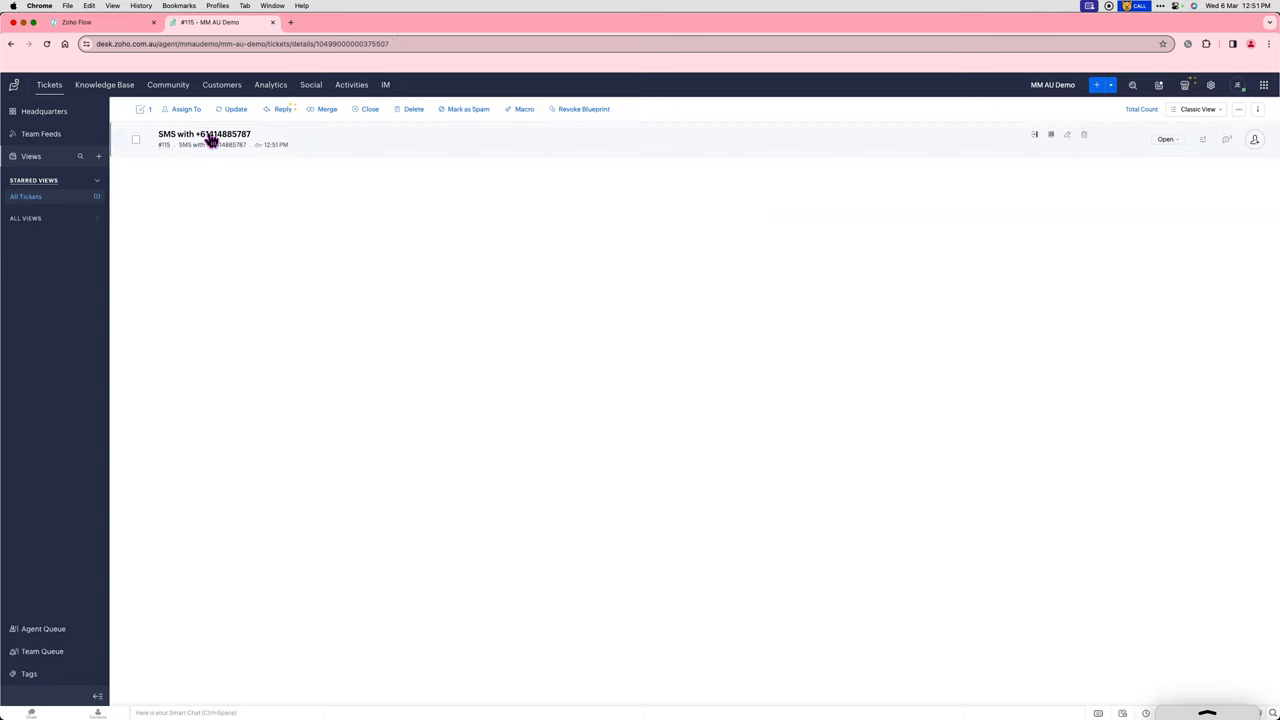
pyautogui.click(204, 134)
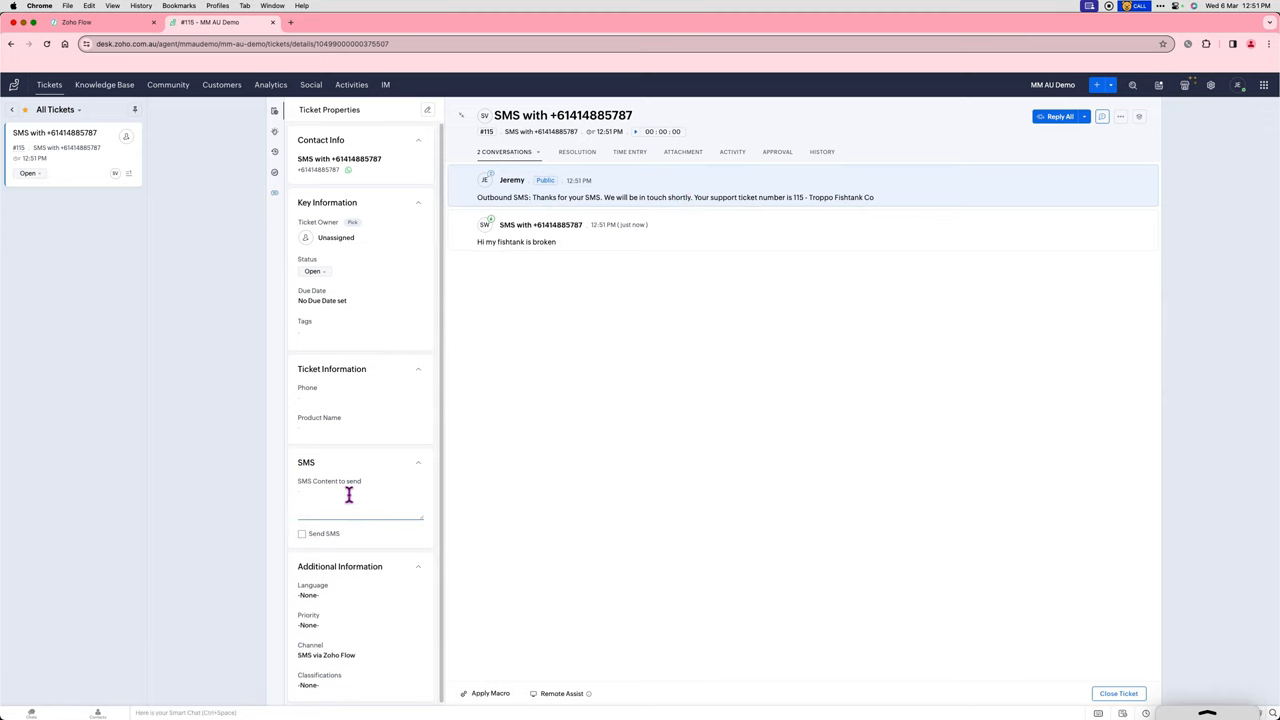
# Enter 'Oh no! What happened?' as SMS Content and tick Send SMS to dispatch it.
pyautogui.write('Oh no')
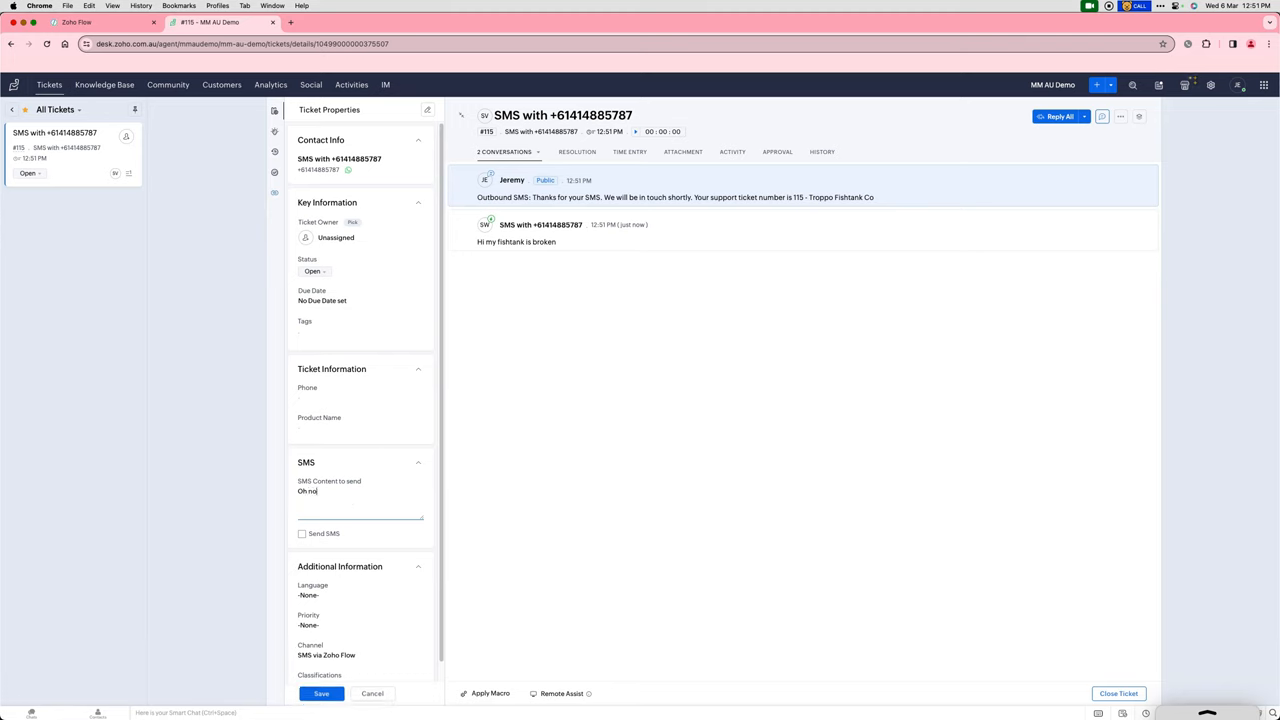
pyautogui.write('! What happened?')
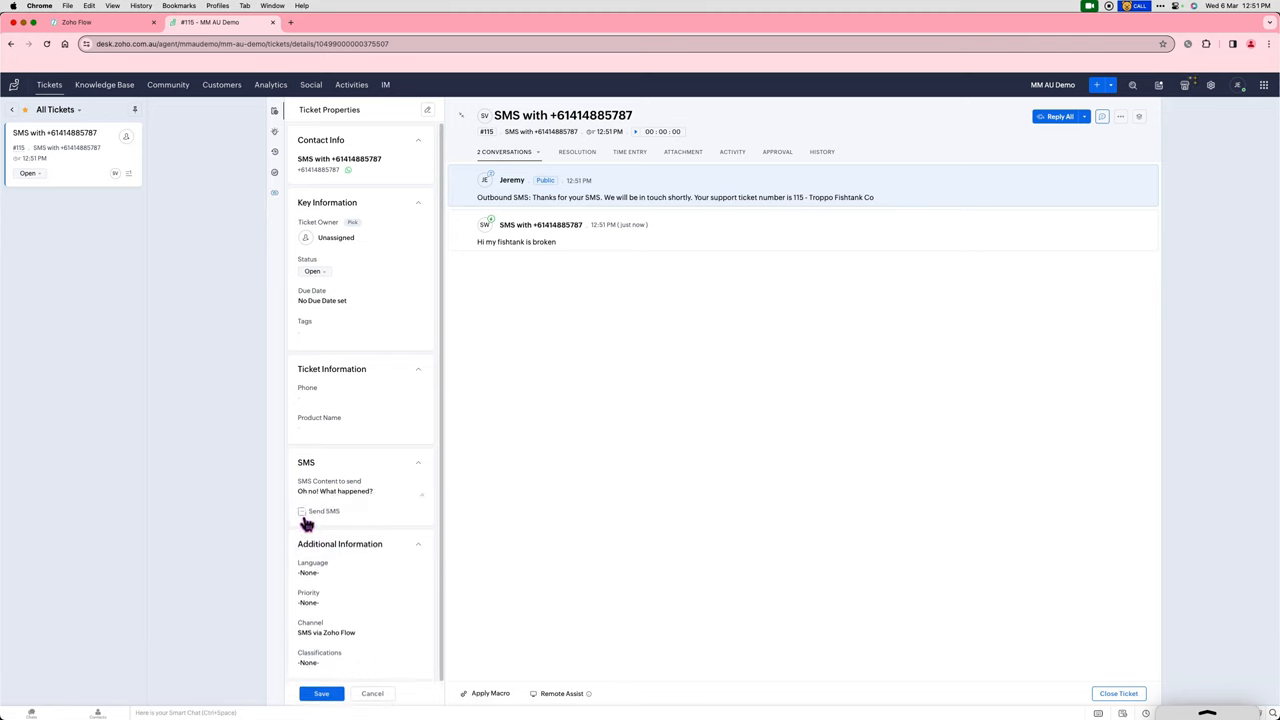
pyautogui.click(302, 512)
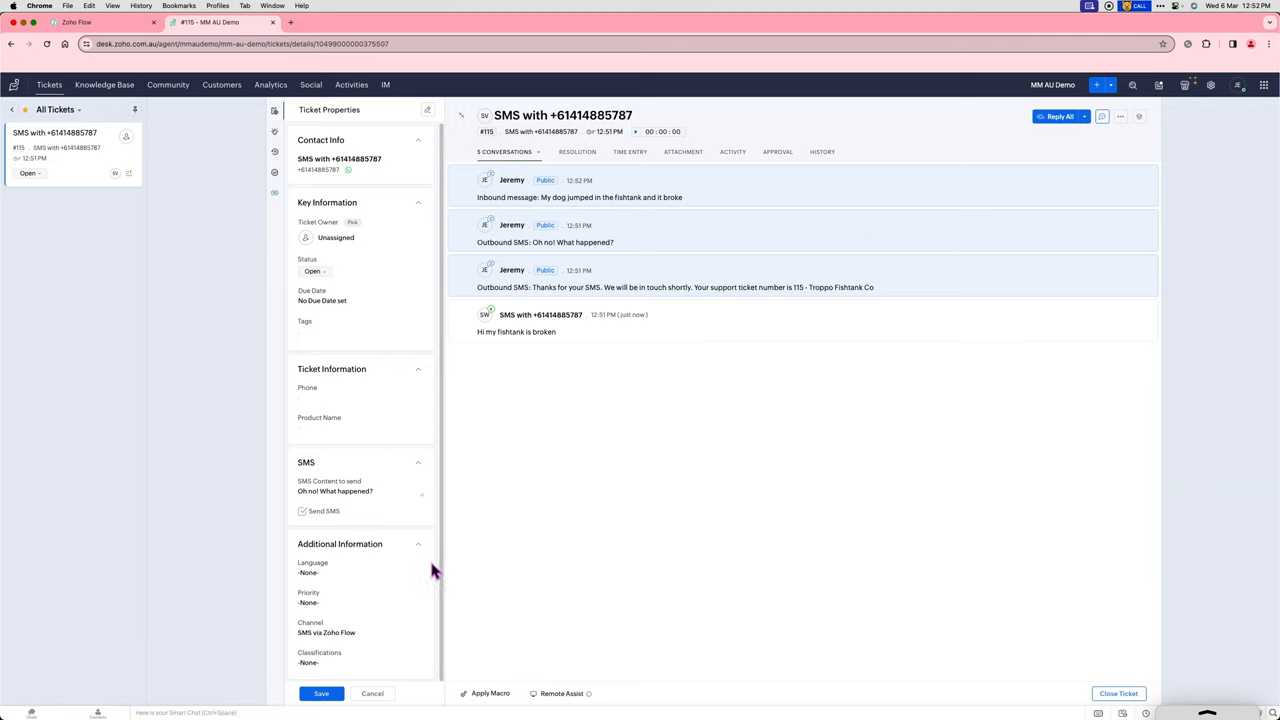
pyautogui.moveTo(548, 472)
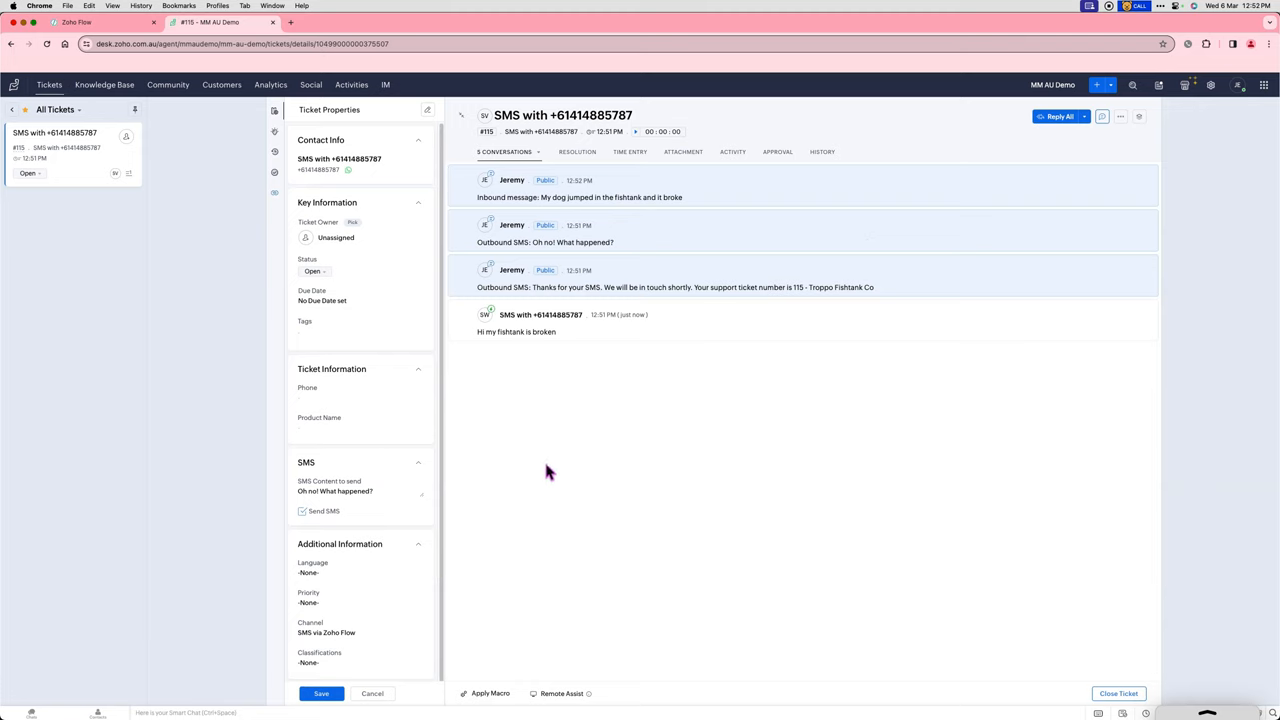
pyautogui.moveTo(548, 472)
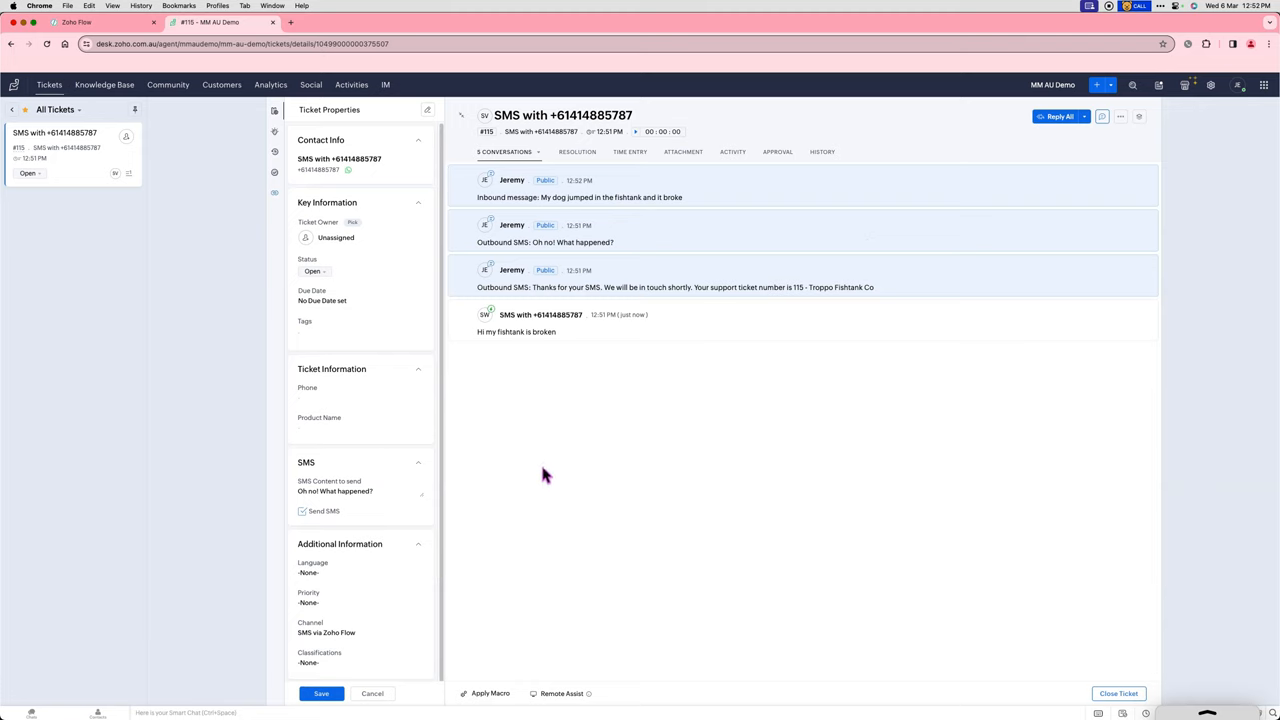
pyautogui.moveTo(1096, 124)
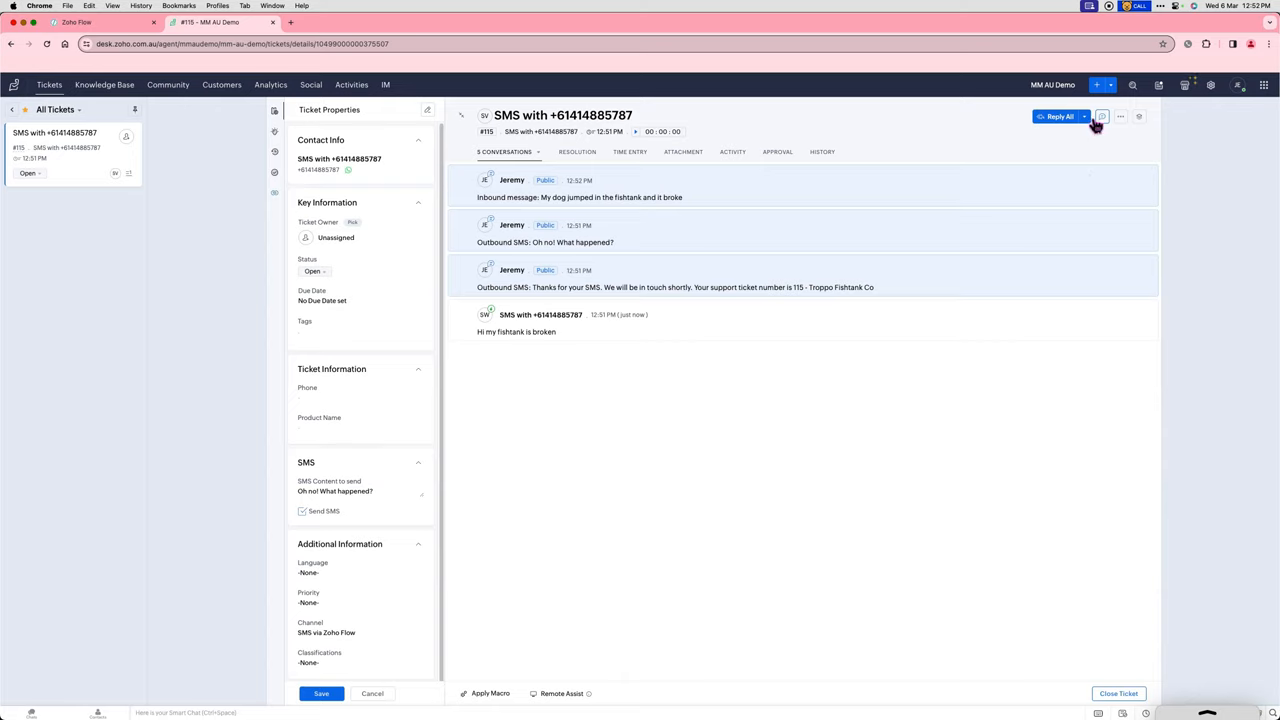